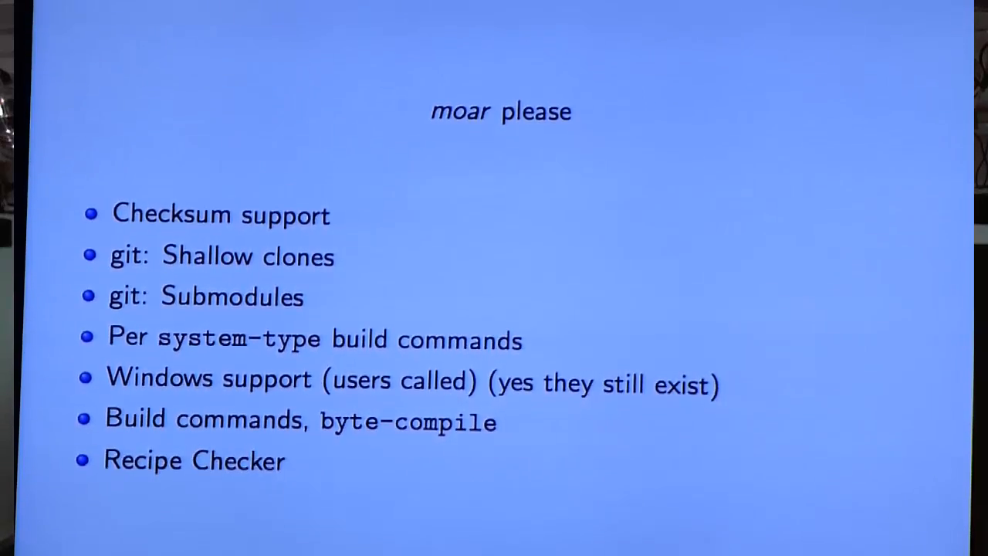
Step: Open the wanderlust recipe file and run a grep search for 'make'
key(right)
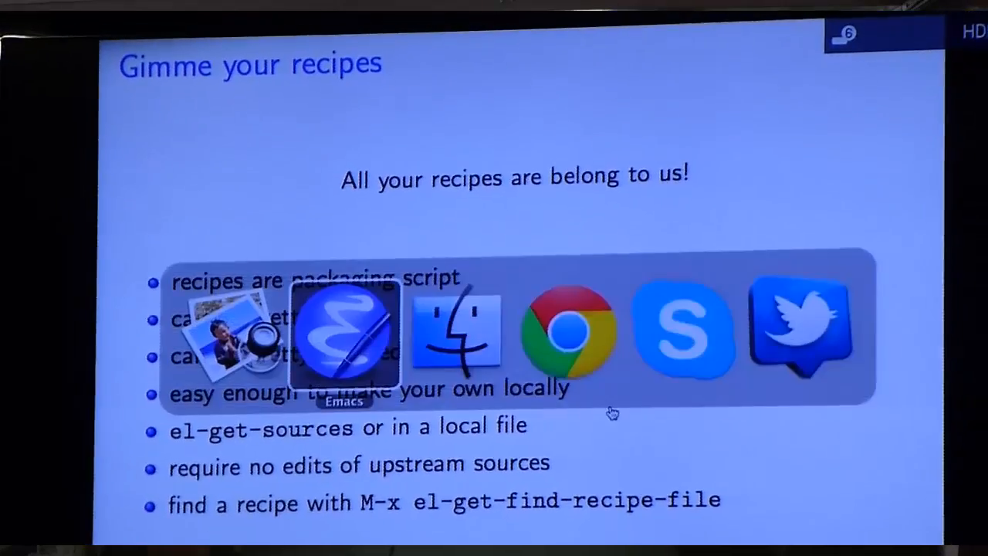
click(343, 334)
text(wa)
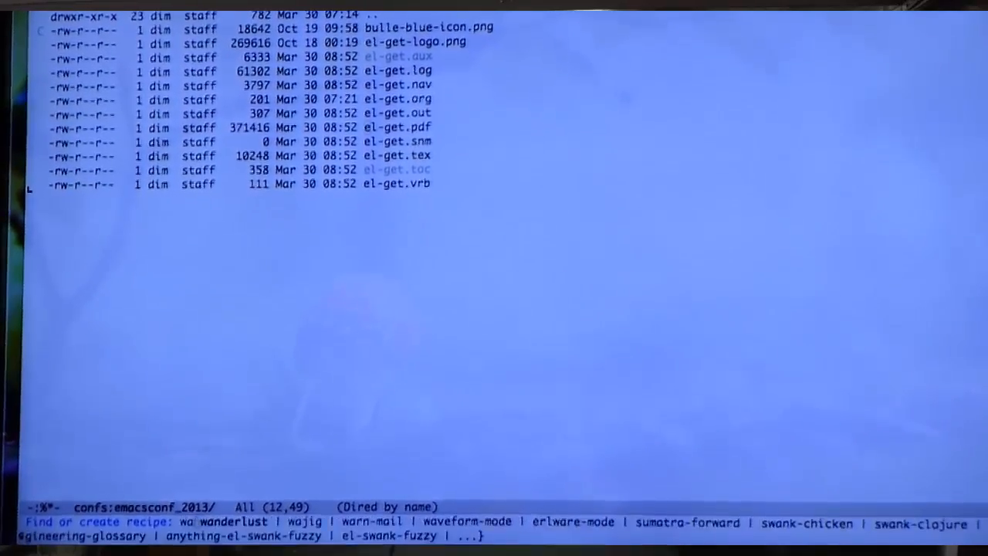
key(Return)
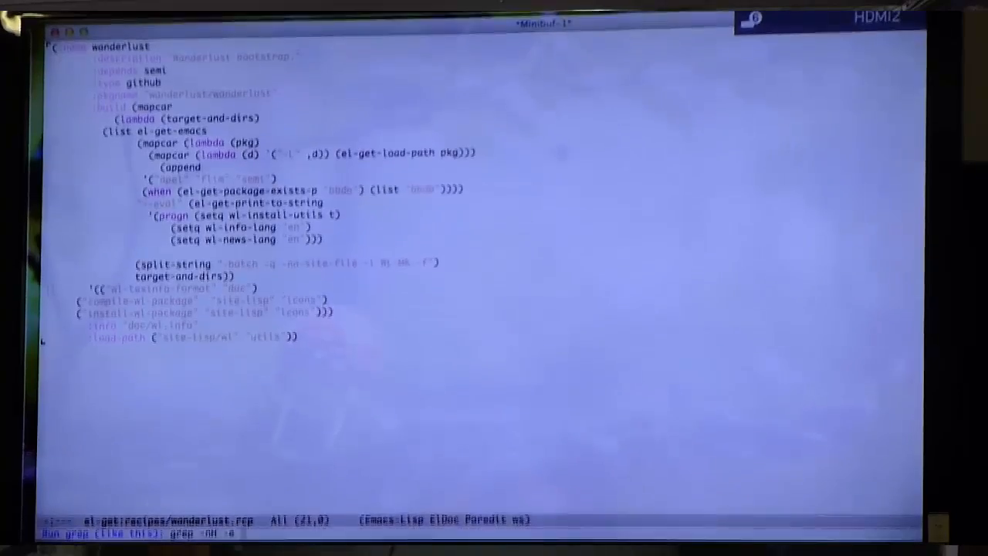
text(make)
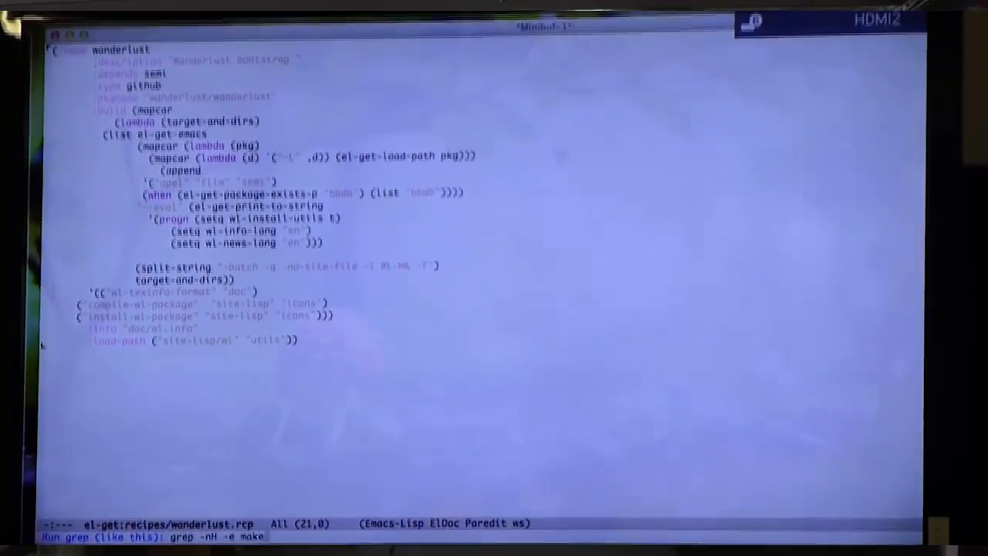
key(Return)
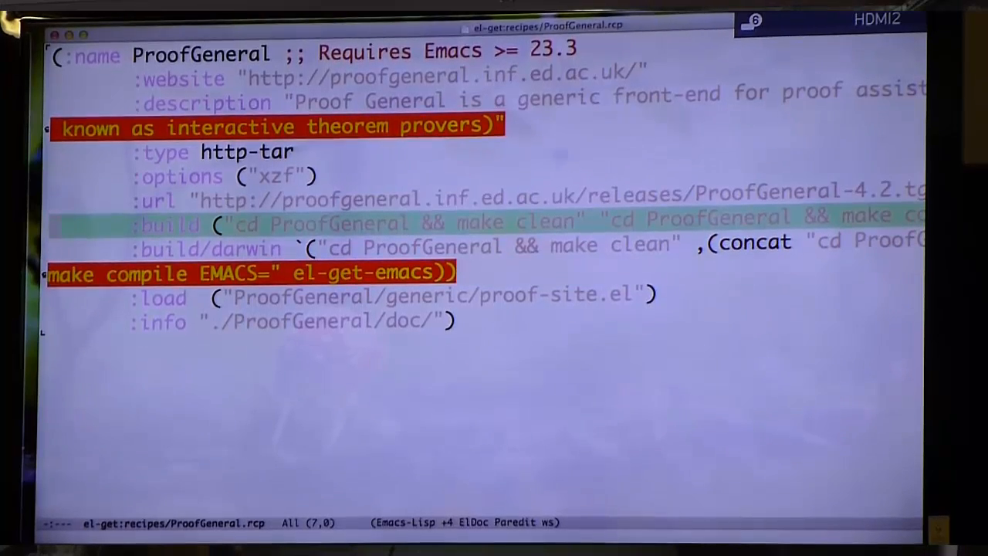
Step: Step from the ProofGeneral :build line down to :build/darwin, then to :load
key(Down)
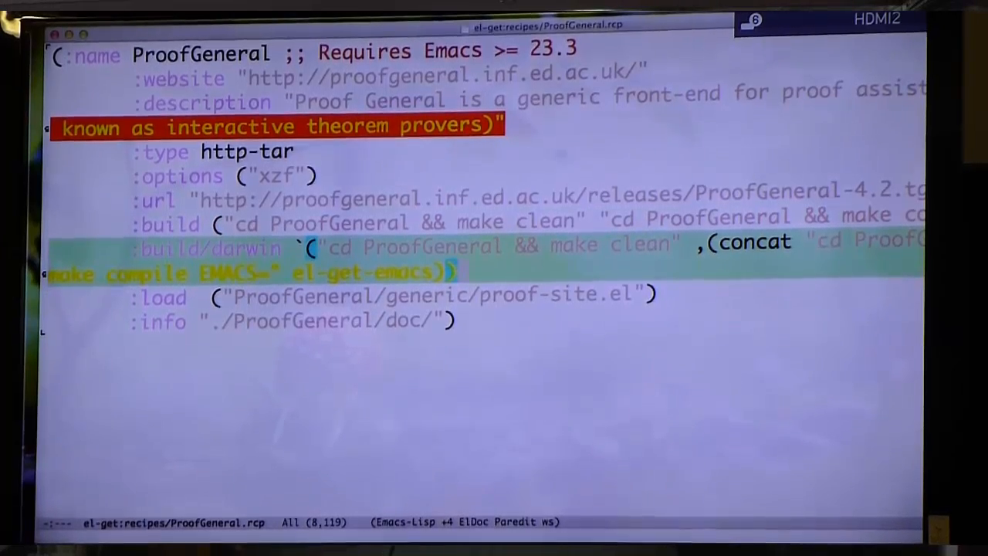
key(Down)
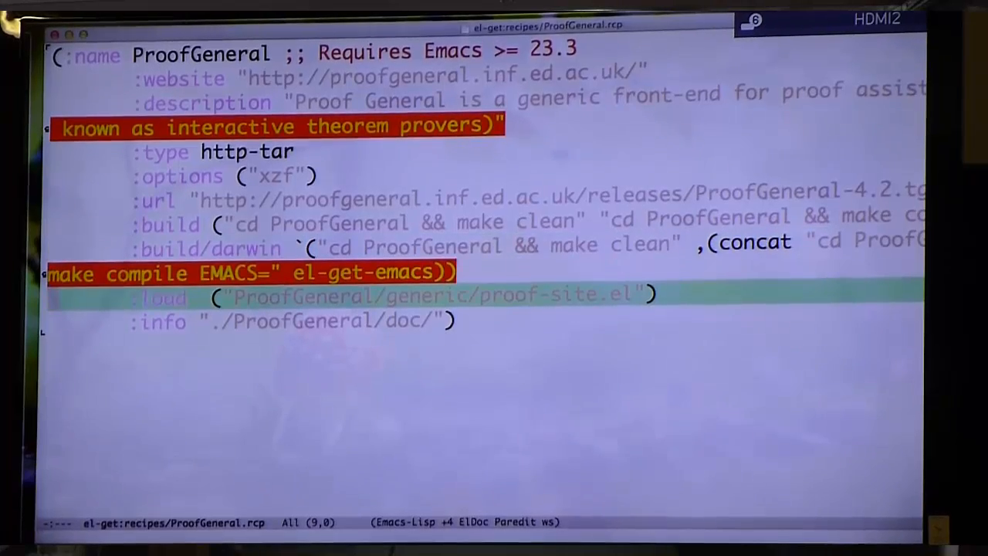